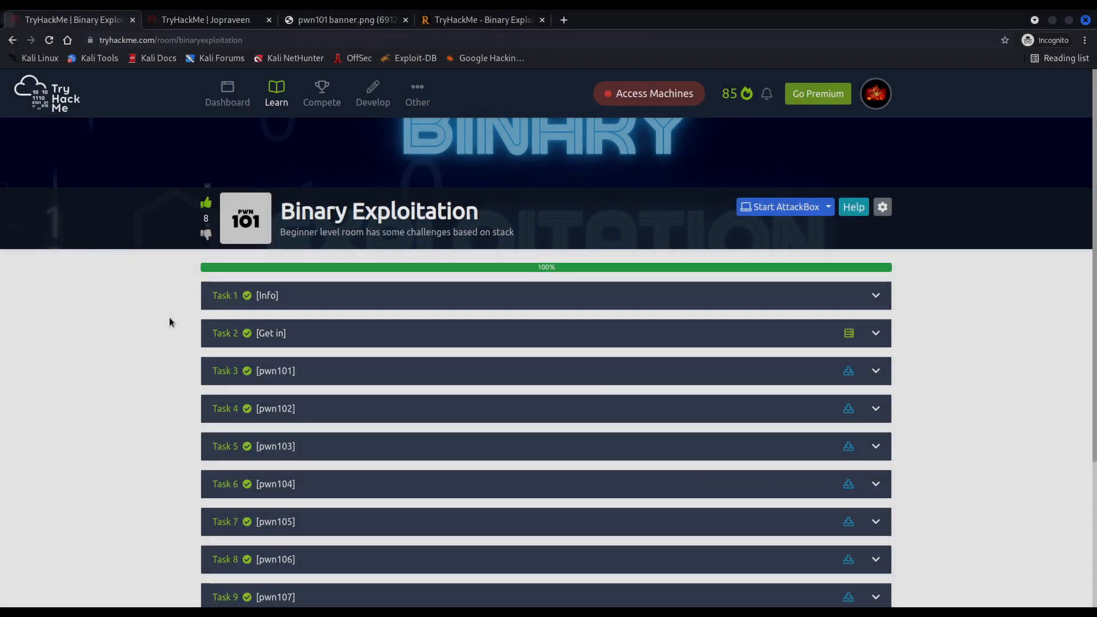
{"action": "mouse_move", "coordinate": [169, 304]}
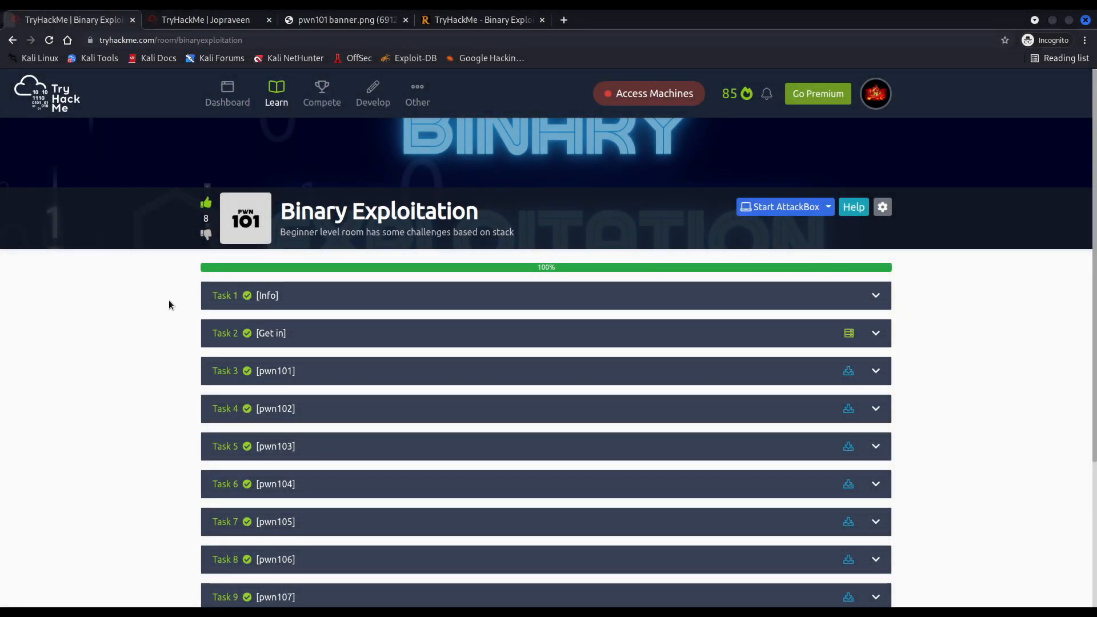
{"action": "mouse_move", "coordinate": [170, 291]}
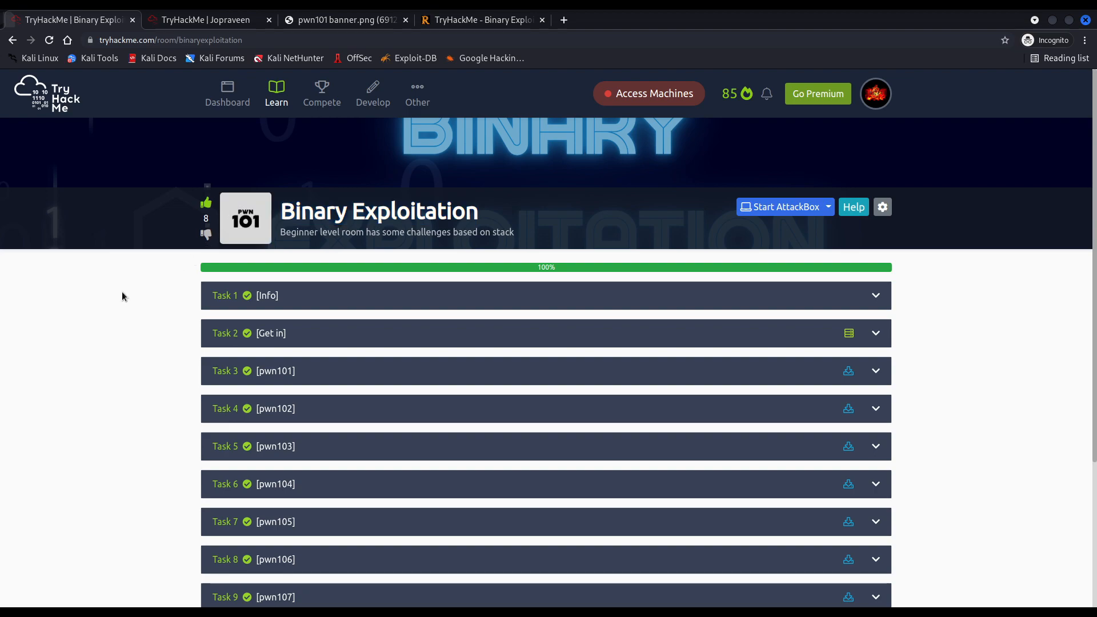
{"action": "mouse_move", "coordinate": [146, 295]}
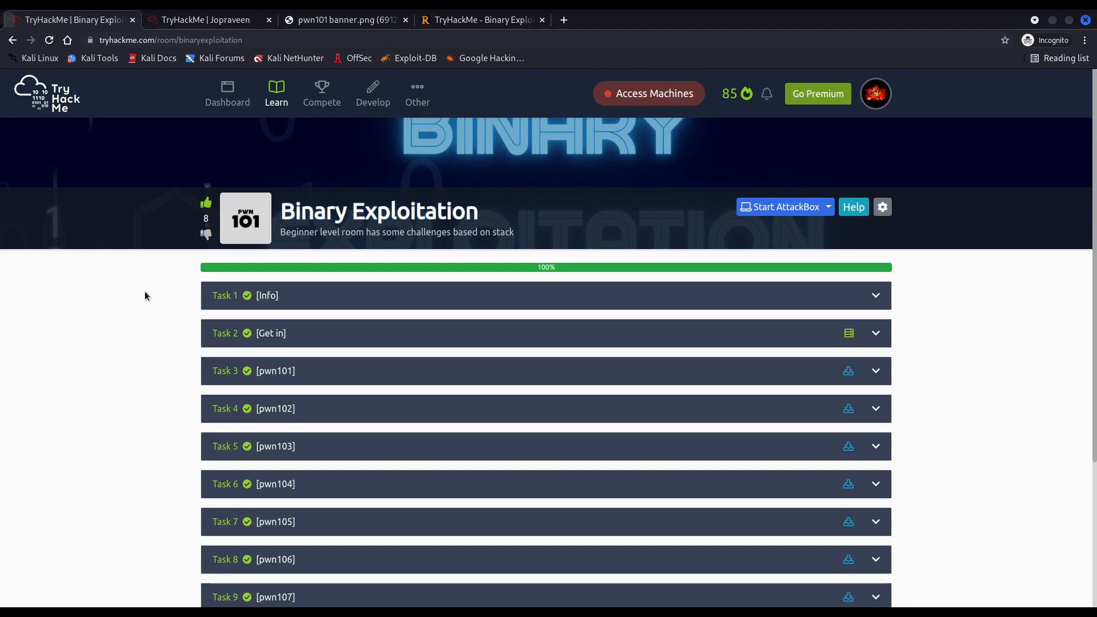
{"action": "mouse_move", "coordinate": [148, 301]}
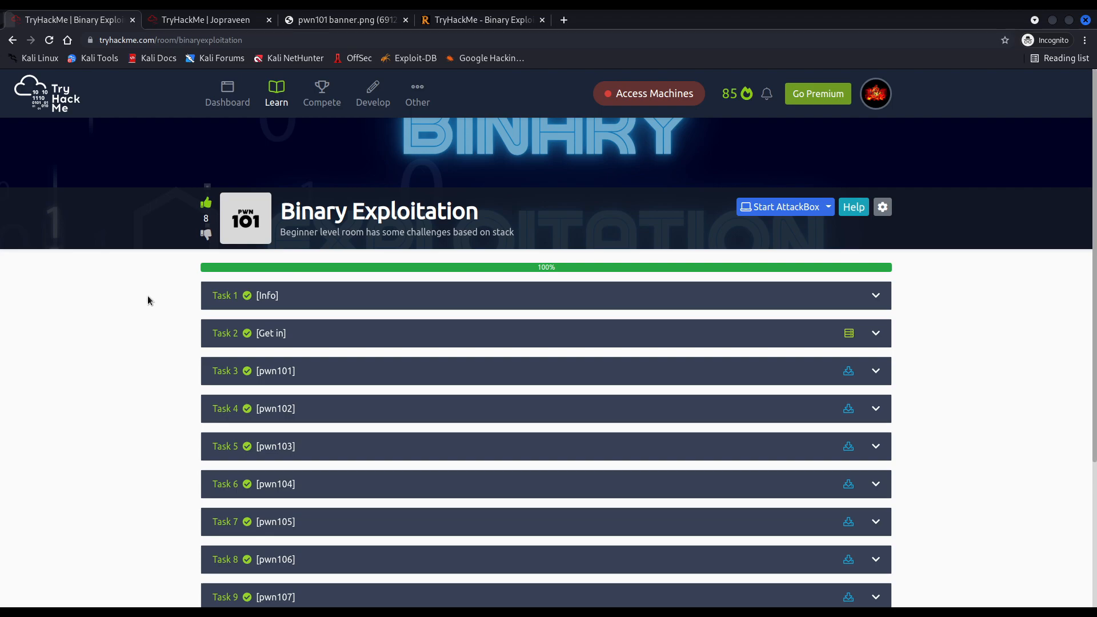
Expand the Task 1 [Info] panel and scroll to its prerequisites and topics list.
{"action": "scroll", "scroll_direction": "down", "scroll_amount": 3}
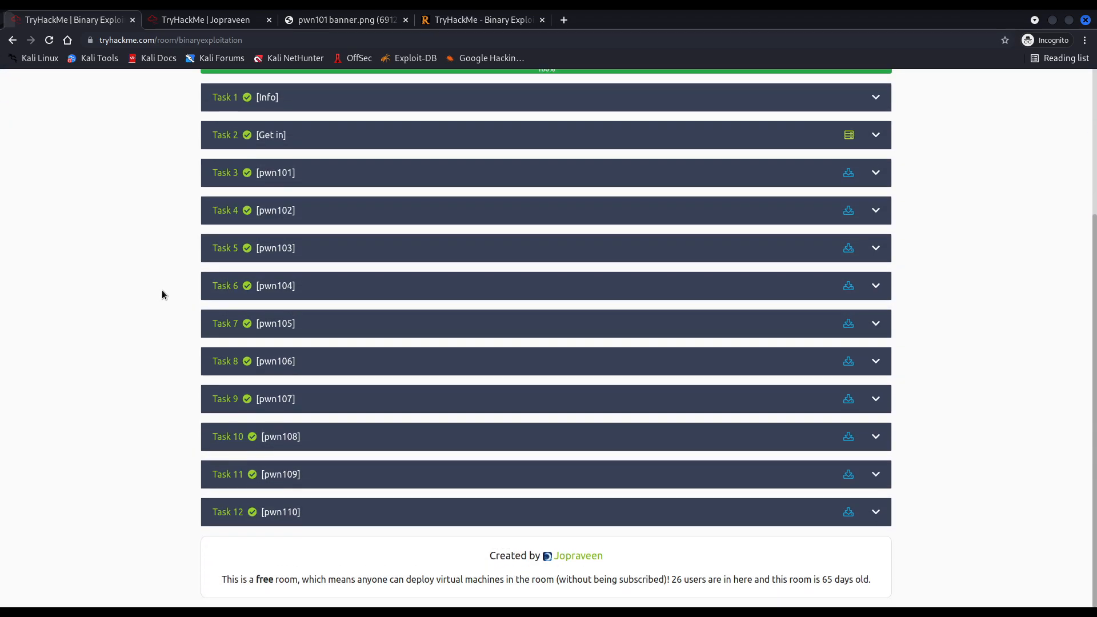
{"action": "mouse_move", "coordinate": [579, 556]}
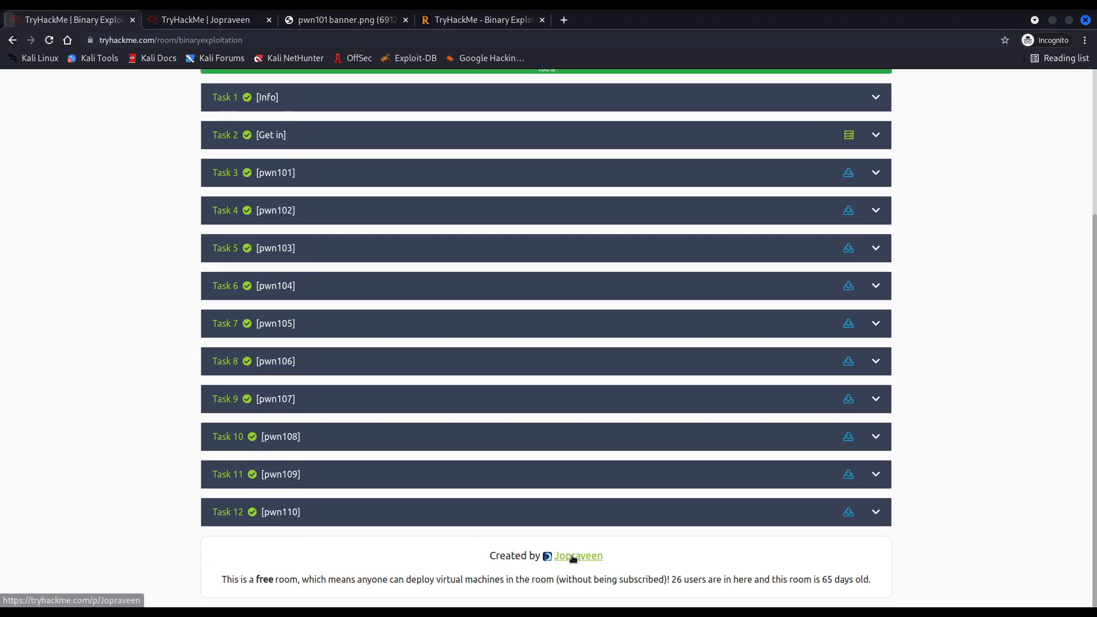
{"action": "left_click", "coordinate": [578, 555]}
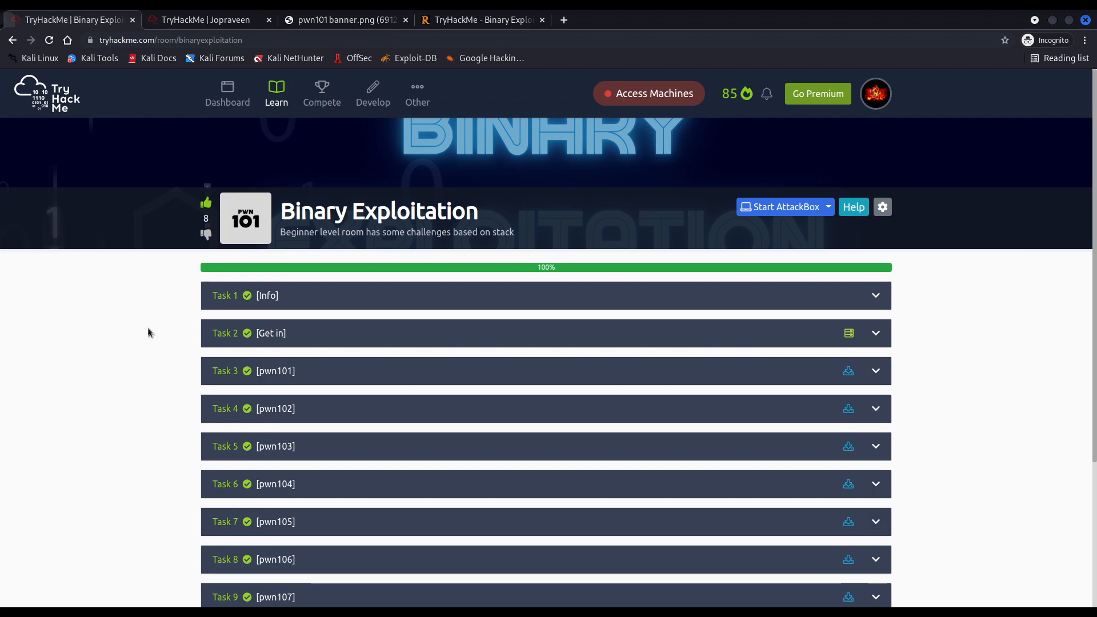
{"action": "mouse_move", "coordinate": [145, 325]}
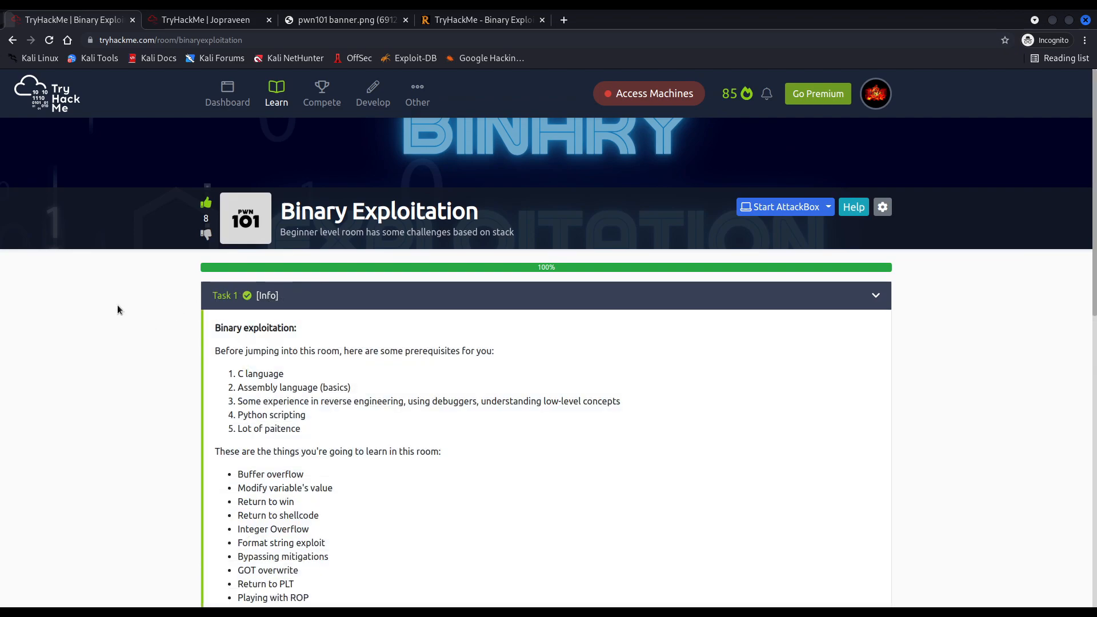
{"action": "scroll", "scroll_direction": "down", "scroll_amount": 3}
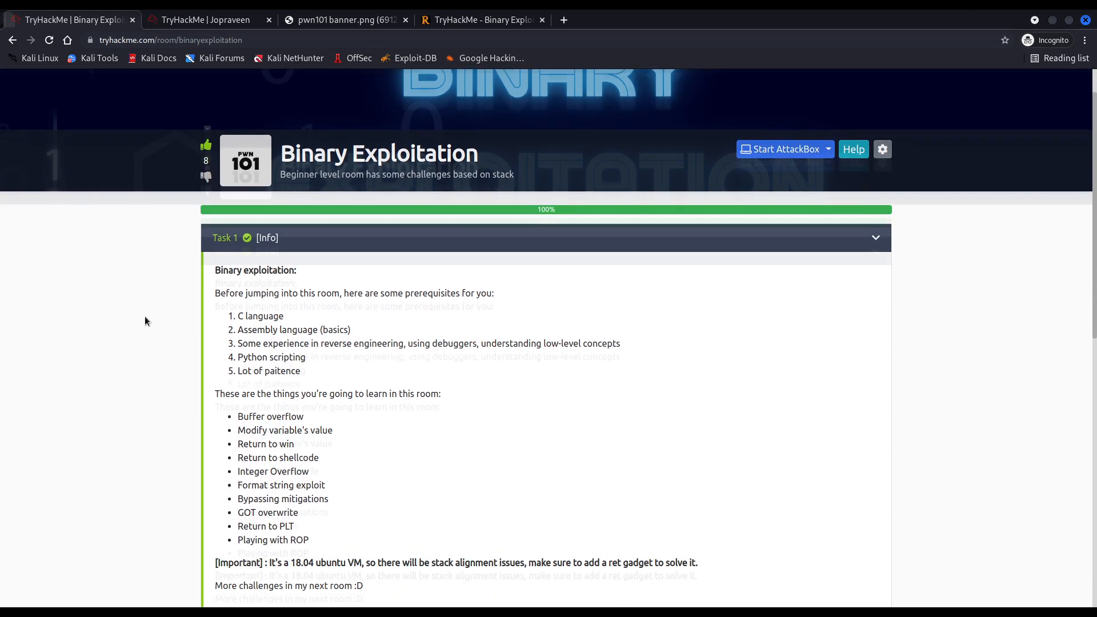
{"action": "scroll", "scroll_direction": "down", "scroll_amount": 3}
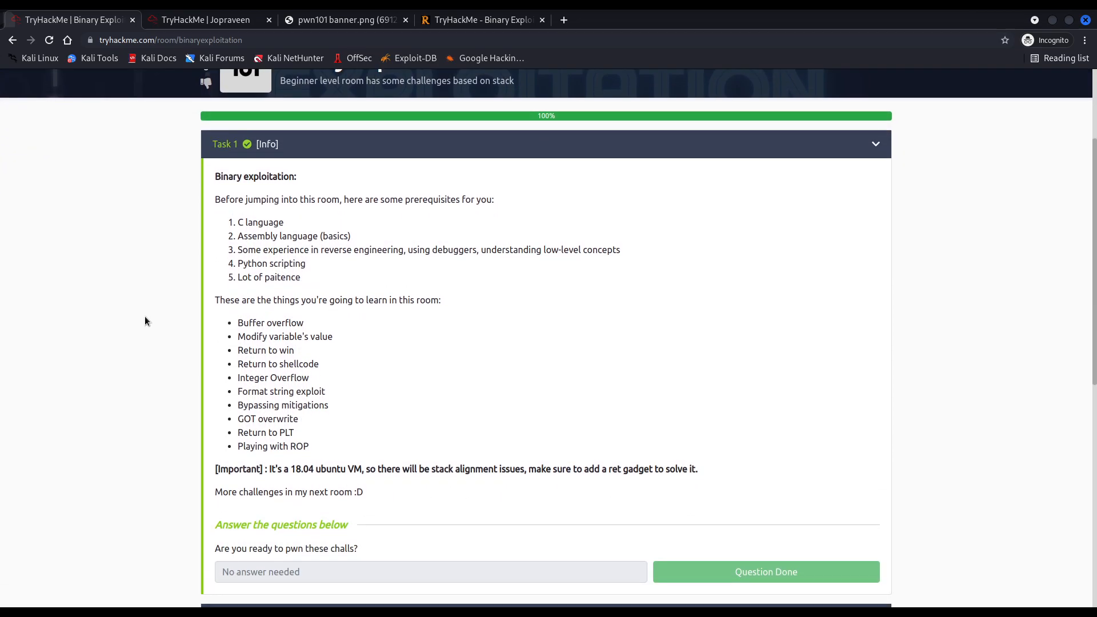
{"action": "scroll", "scroll_direction": "down", "scroll_amount": 3}
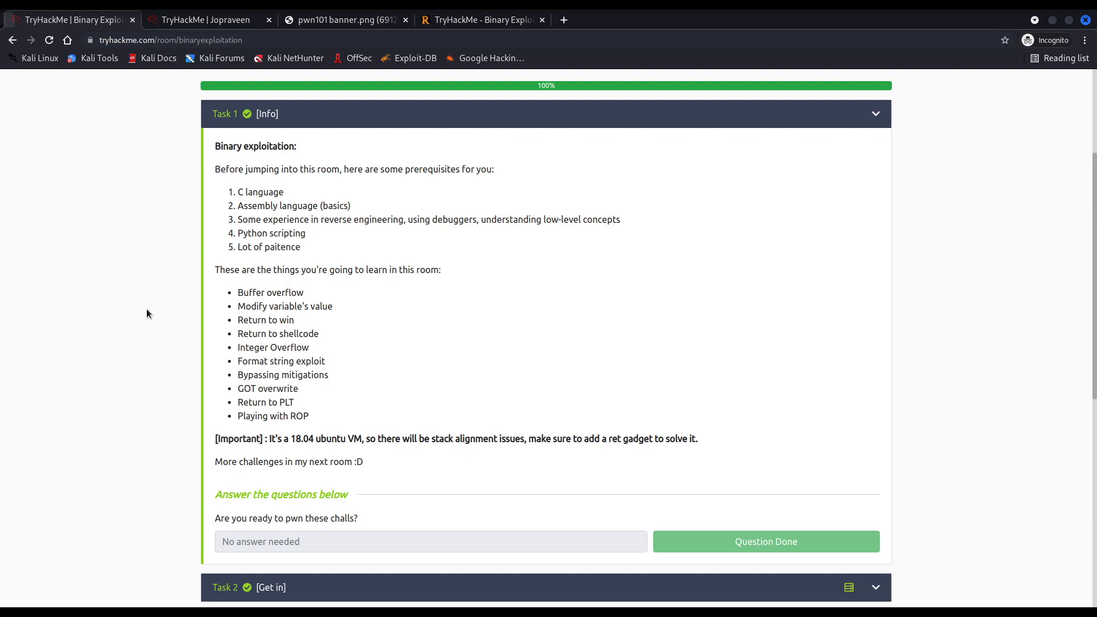
Highlight the topics Return to win, Format string exploit, GOT overwrite and Return to PLT.
{"action": "double_click", "coordinate": [270, 292]}
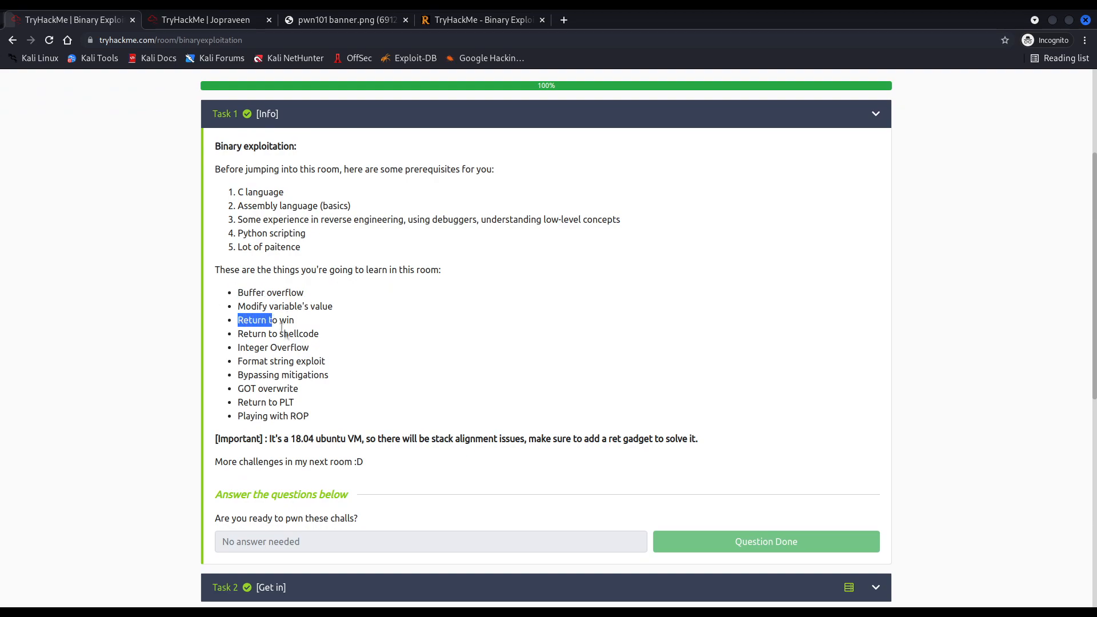
{"action": "double_click", "coordinate": [298, 416]}
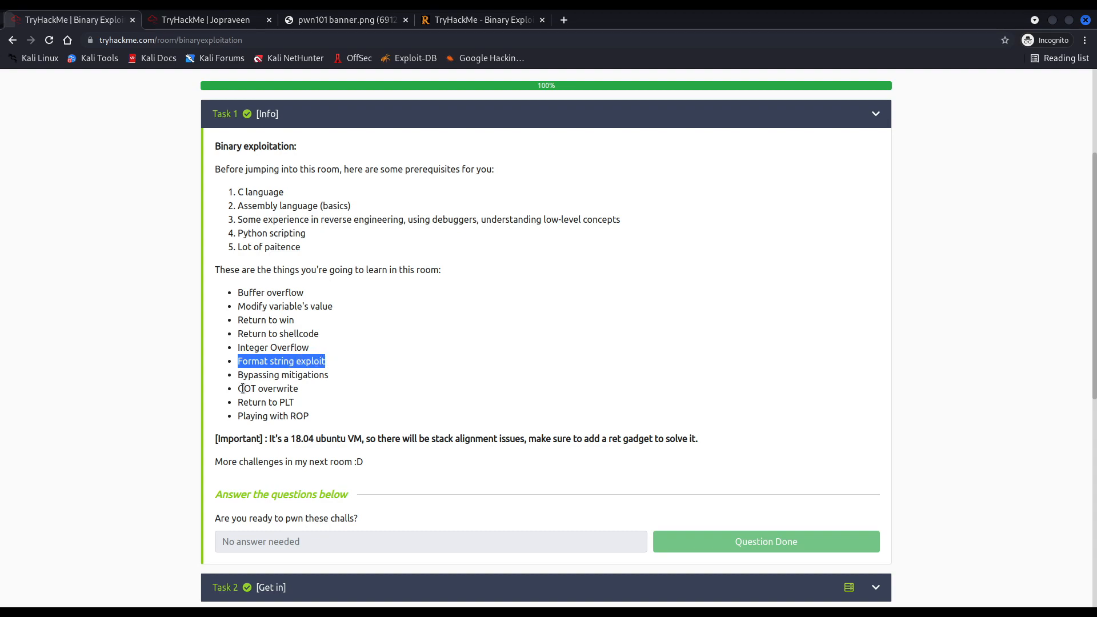
{"action": "double_click", "coordinate": [285, 403]}
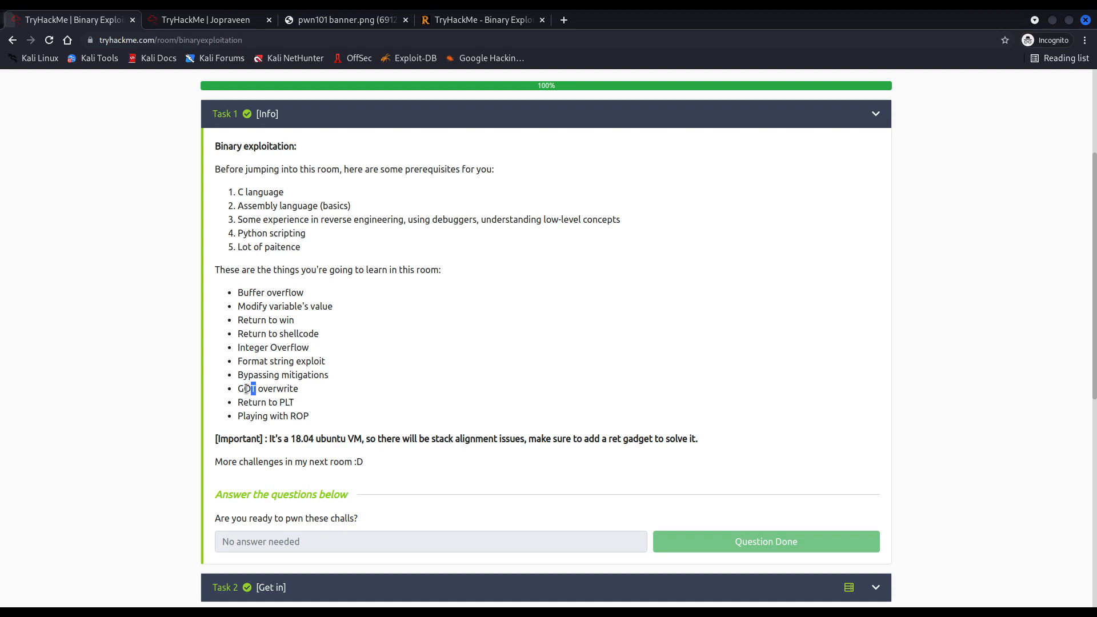
{"action": "double_click", "coordinate": [286, 402]}
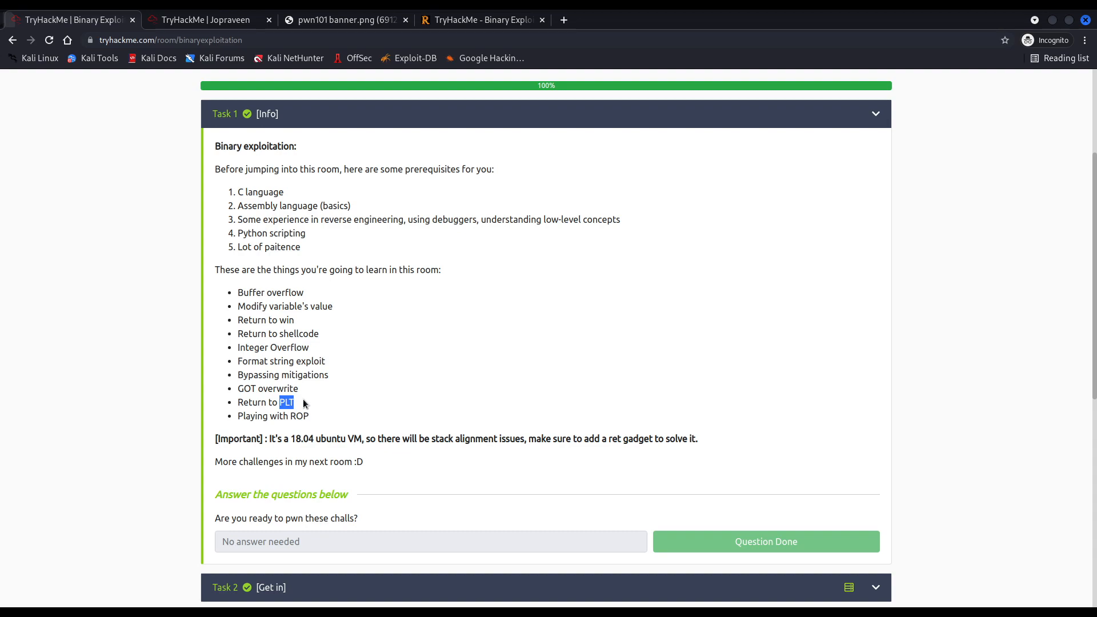
{"action": "mouse_move", "coordinate": [330, 379]}
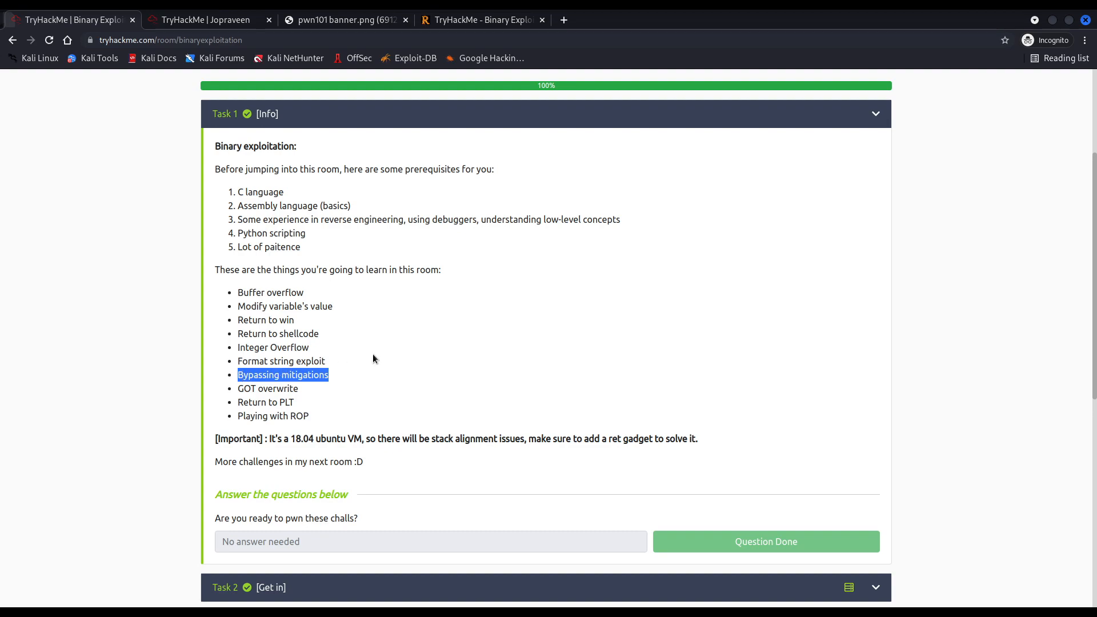
{"action": "mouse_move", "coordinate": [374, 357]}
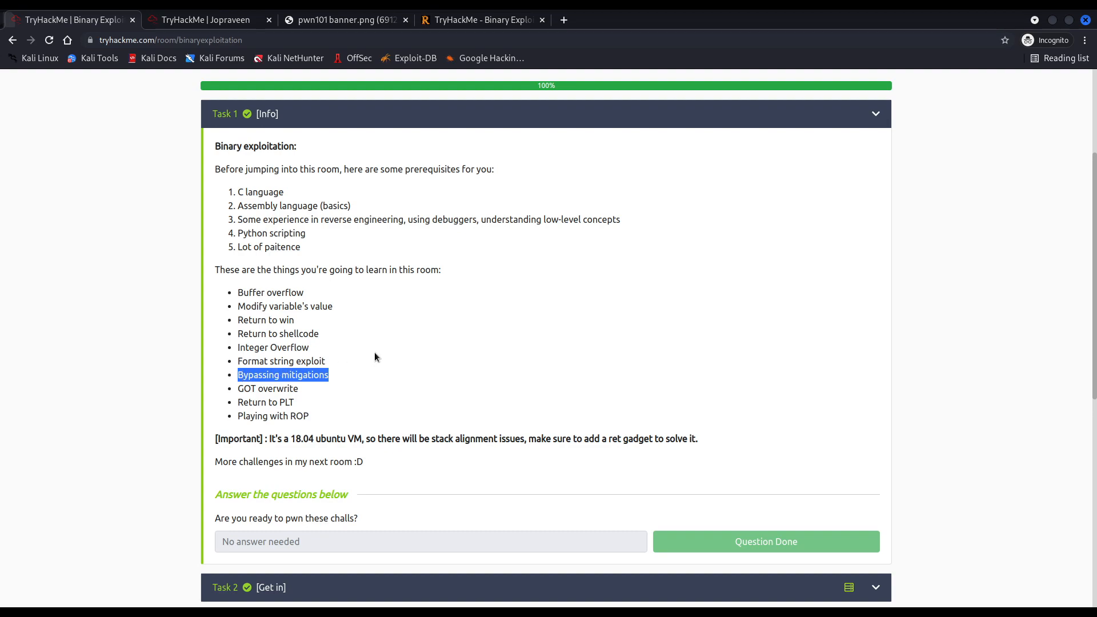
{"action": "scroll", "scroll_direction": "down", "scroll_amount": 3}
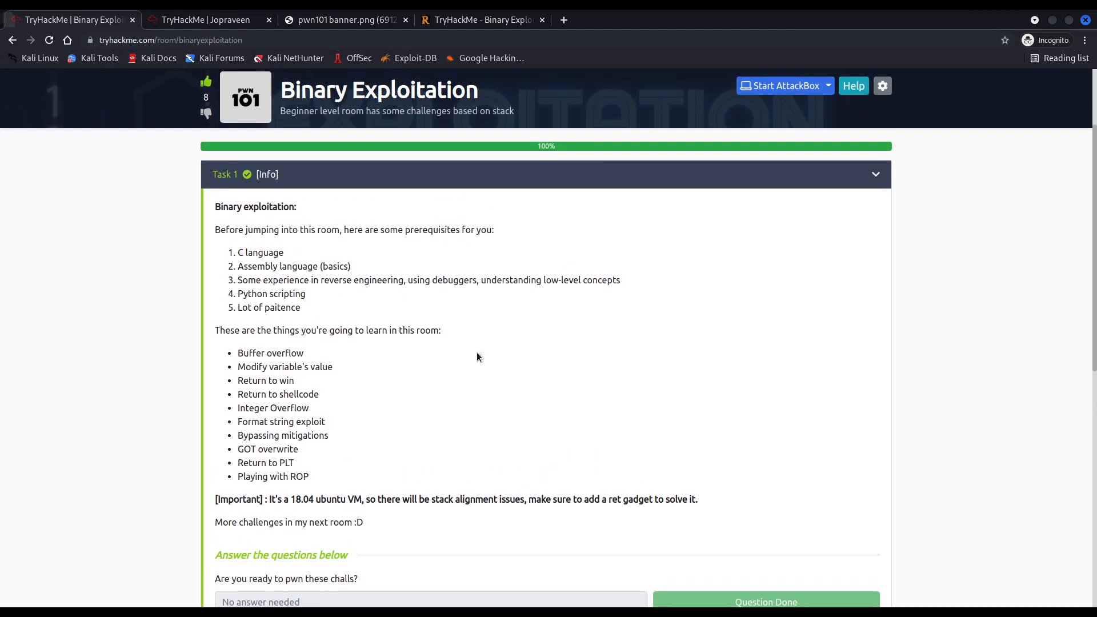
{"action": "scroll", "scroll_direction": "down", "scroll_amount": 3}
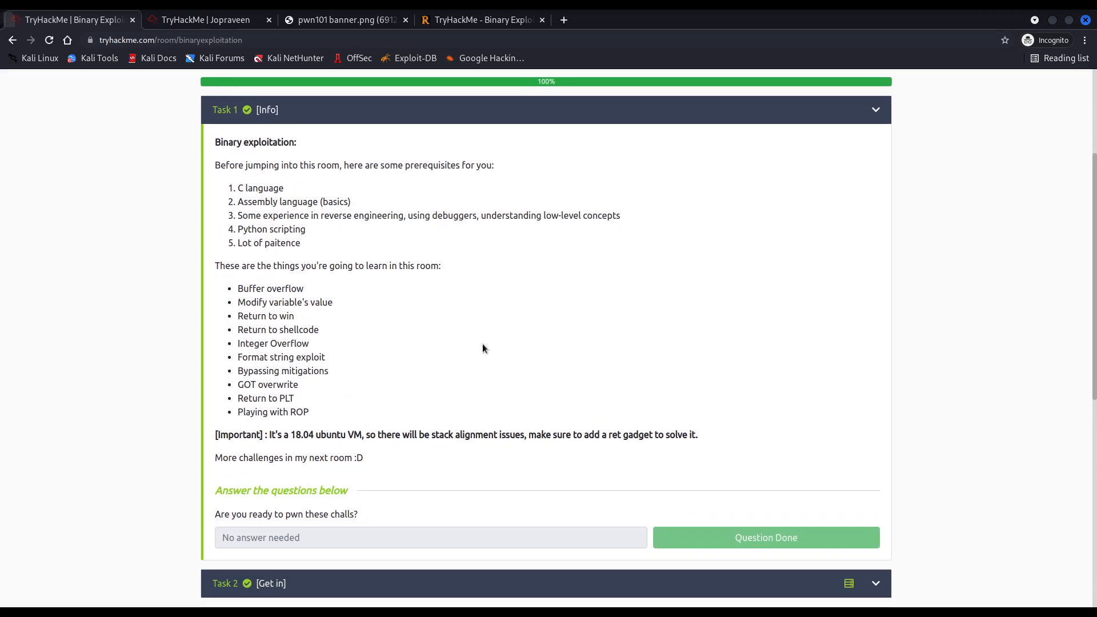
{"action": "scroll", "scroll_direction": "down", "scroll_amount": 3}
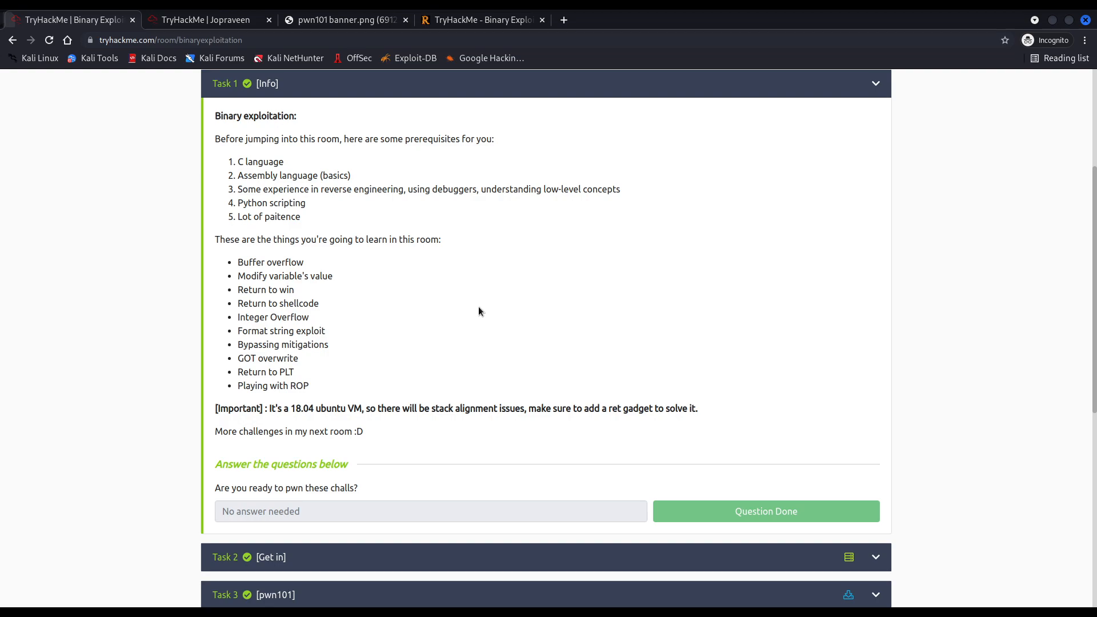
{"action": "mouse_move", "coordinate": [457, 260]}
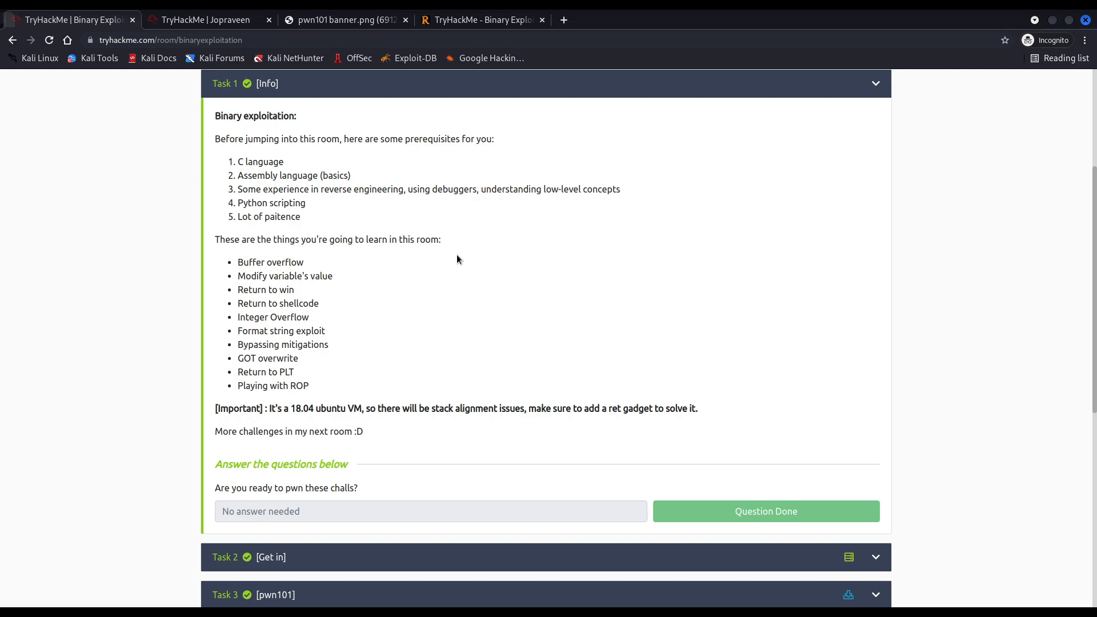
{"action": "scroll", "scroll_direction": "down", "scroll_amount": 3}
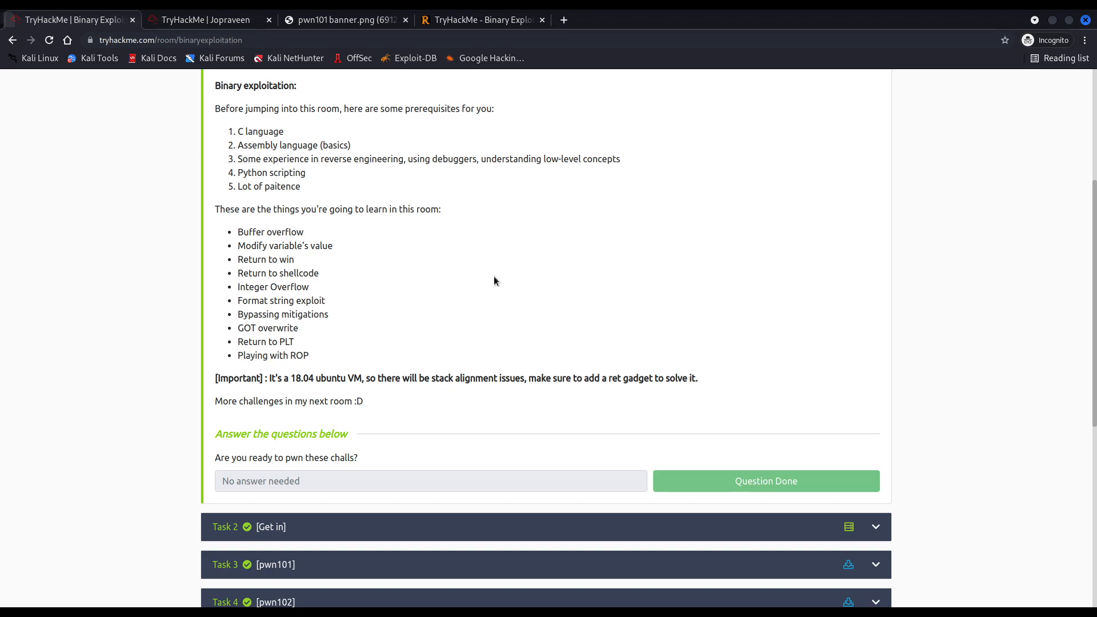
{"action": "mouse_move", "coordinate": [567, 263]}
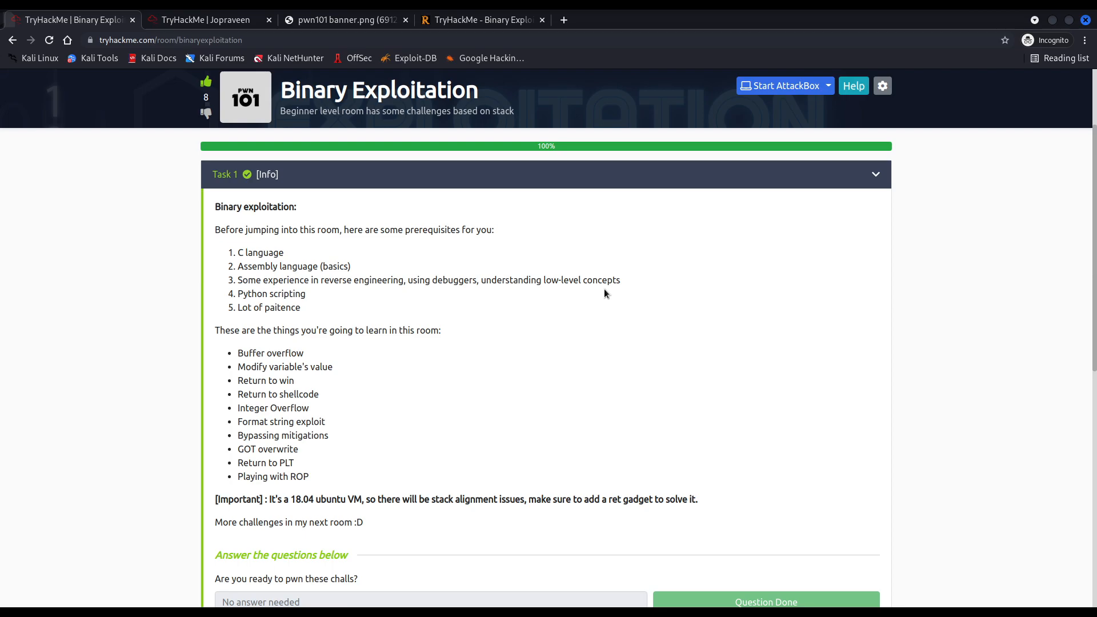
{"action": "mouse_move", "coordinate": [527, 308]}
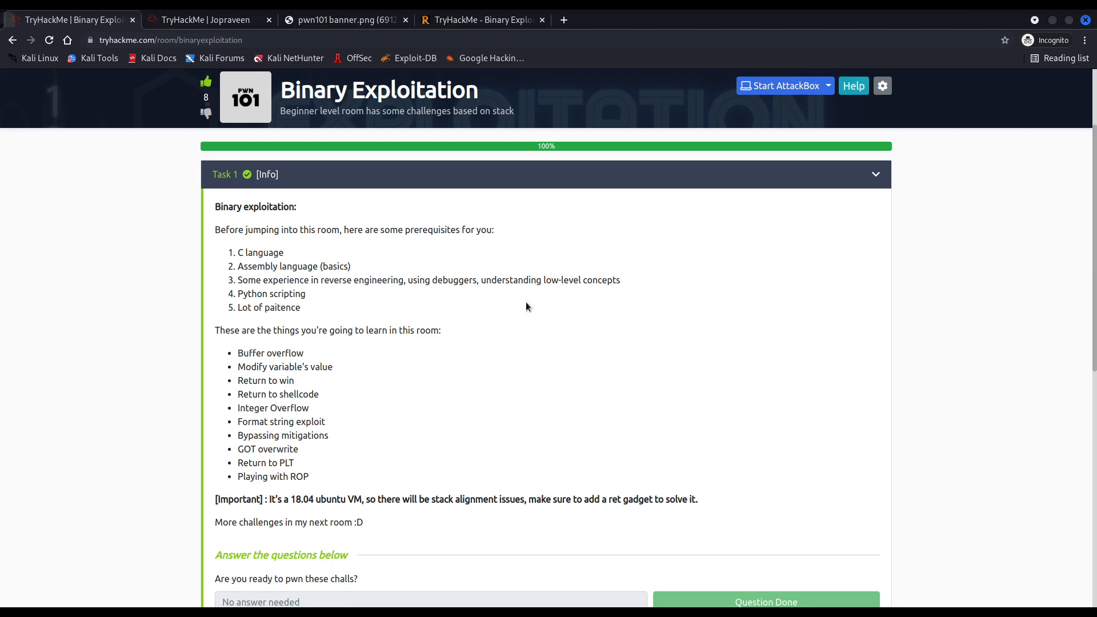
{"action": "mouse_move", "coordinate": [464, 301]}
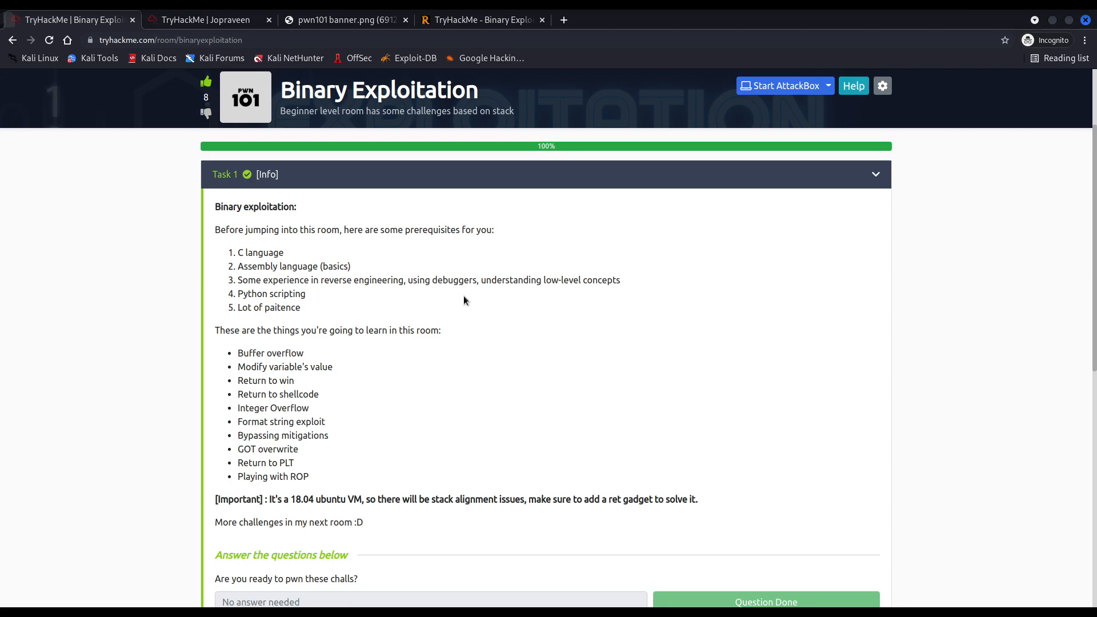
{"action": "mouse_move", "coordinate": [510, 302]}
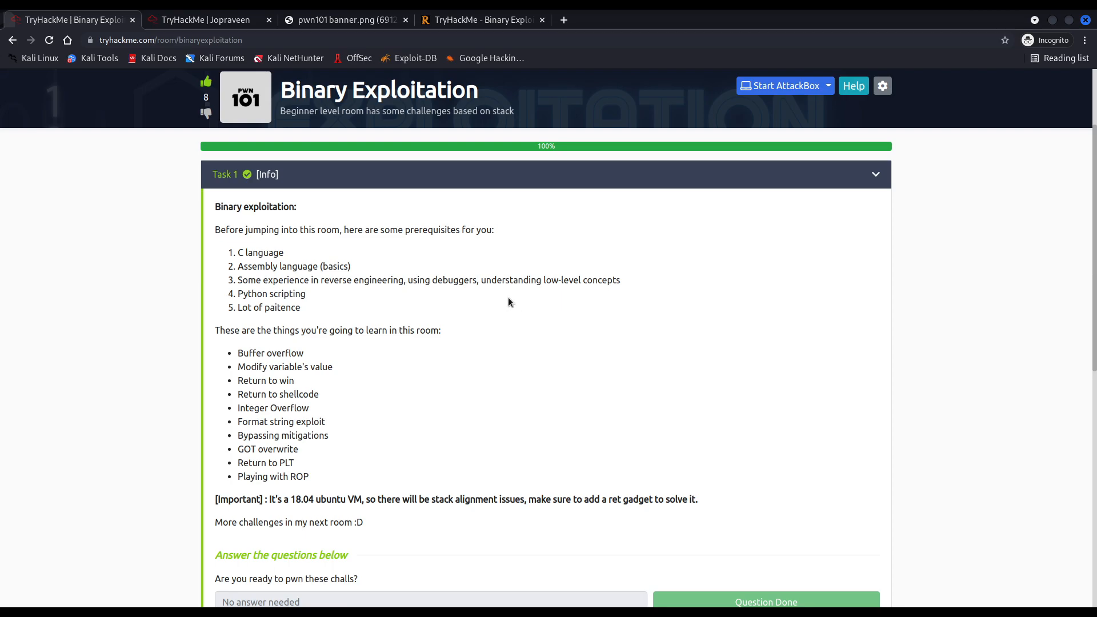
{"action": "mouse_move", "coordinate": [507, 302]}
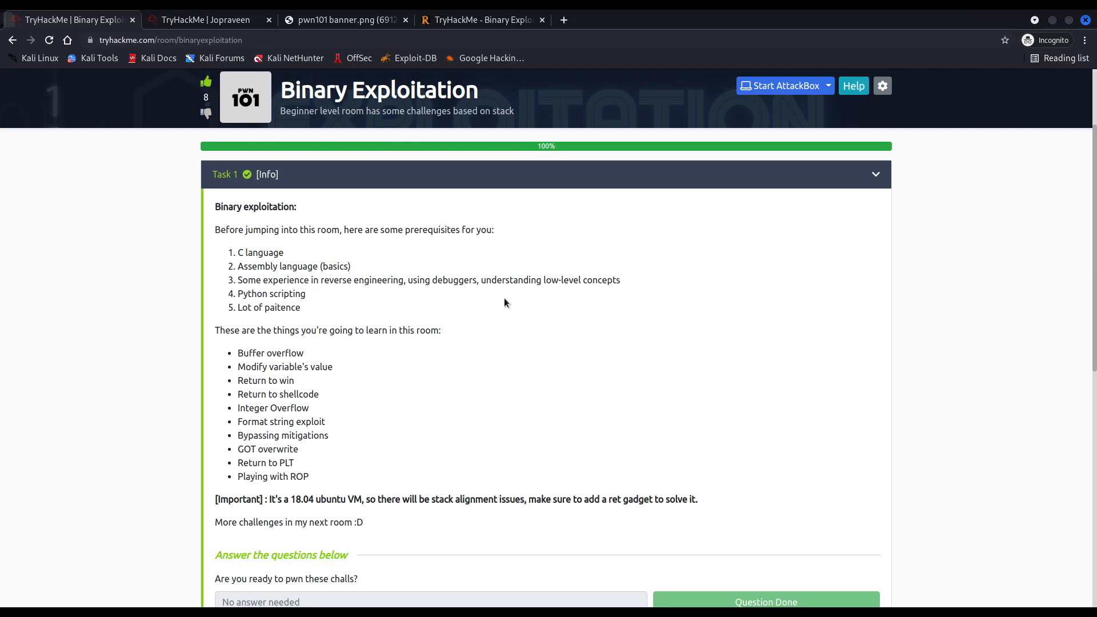
{"action": "scroll", "scroll_direction": "down", "scroll_amount": 3}
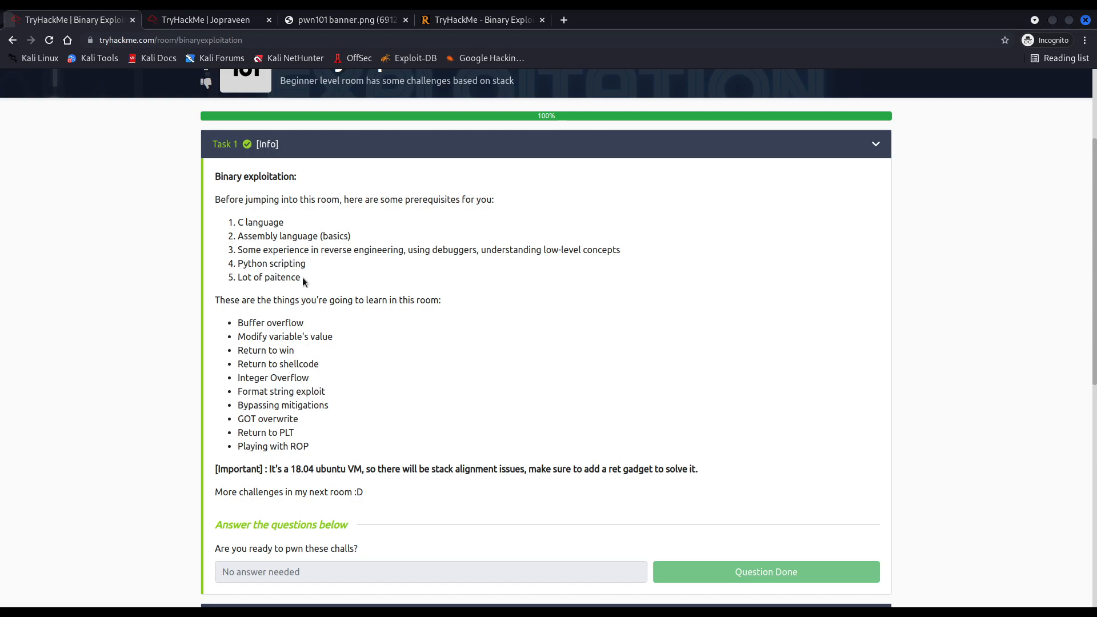
{"action": "left_click_drag", "start_coordinate": [216, 199], "coordinate": [301, 276]}
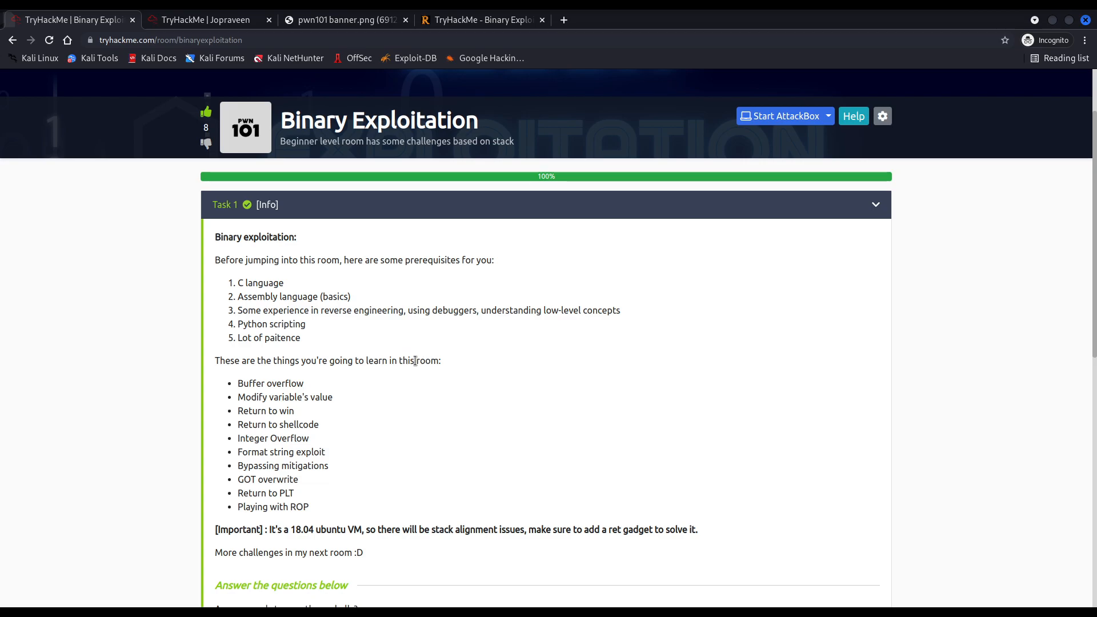
{"action": "scroll", "scroll_direction": "down", "scroll_amount": 3}
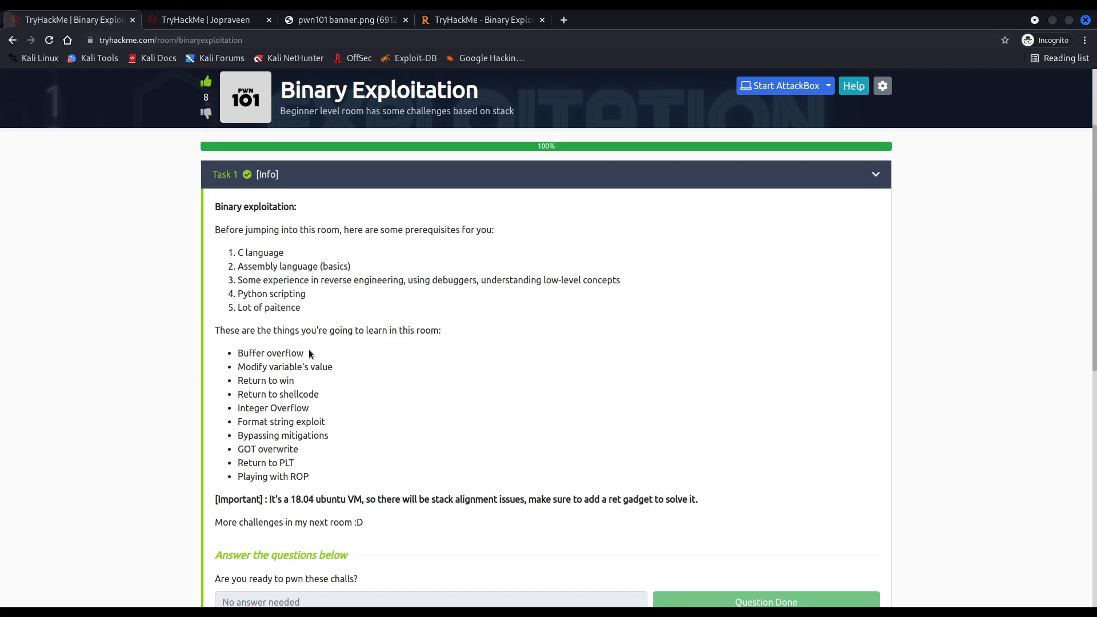
{"action": "double_click", "coordinate": [270, 353]}
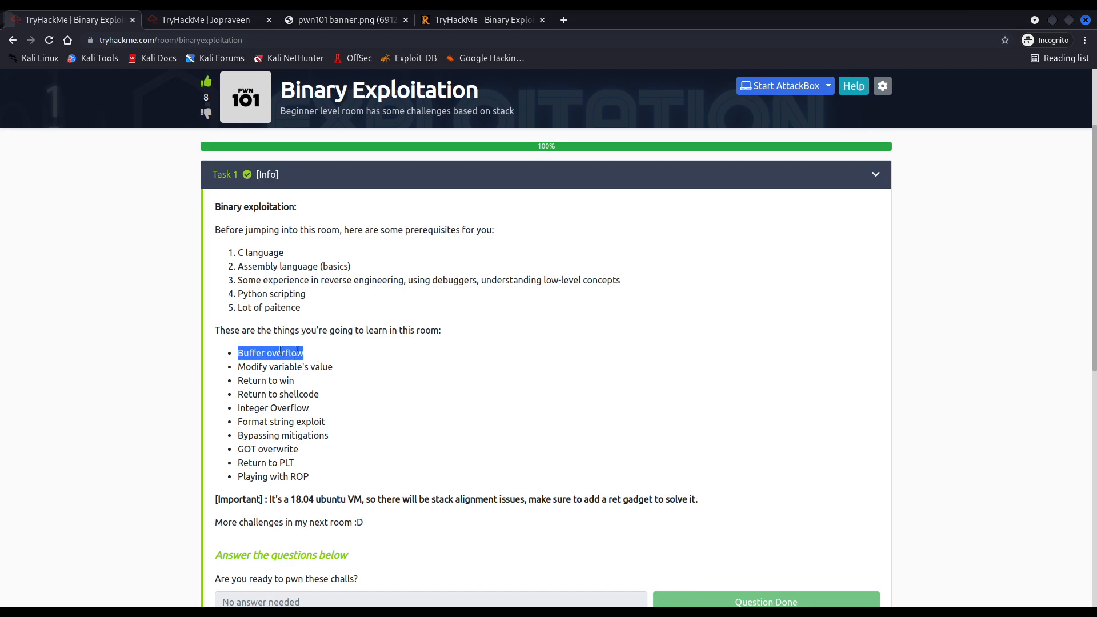
{"action": "mouse_move", "coordinate": [420, 348]}
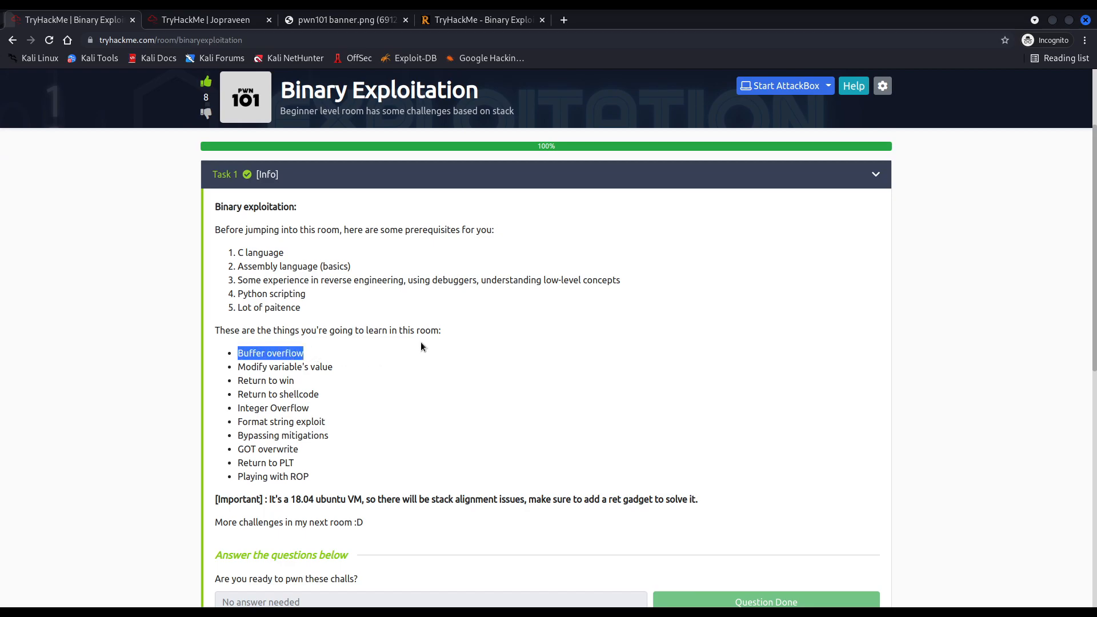
{"action": "mouse_move", "coordinate": [385, 355]}
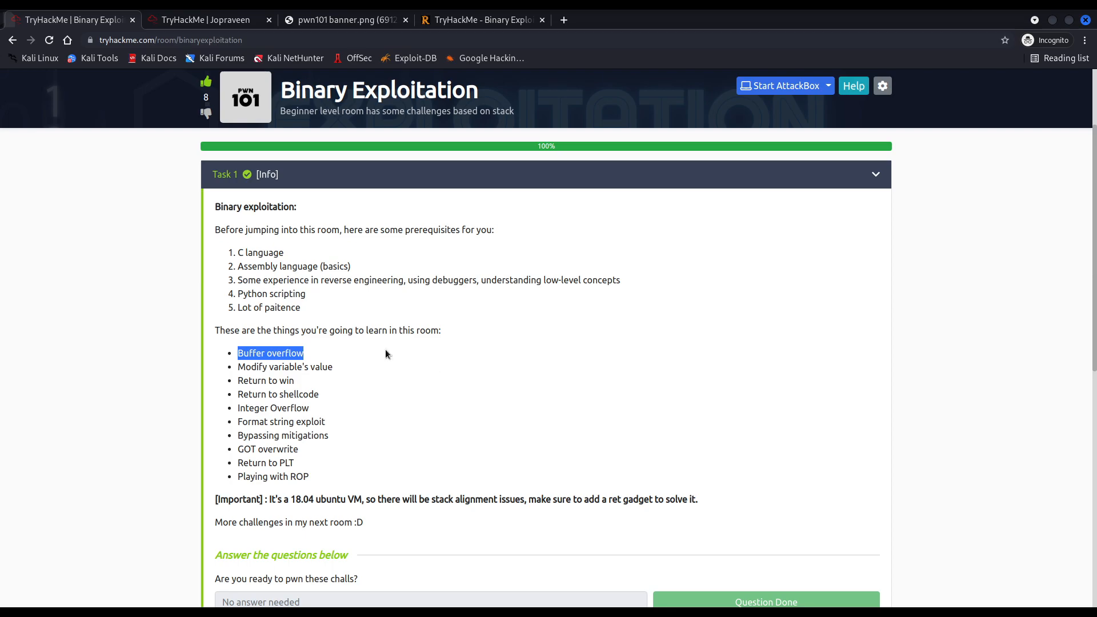
{"action": "scroll", "scroll_direction": "down", "scroll_amount": 3}
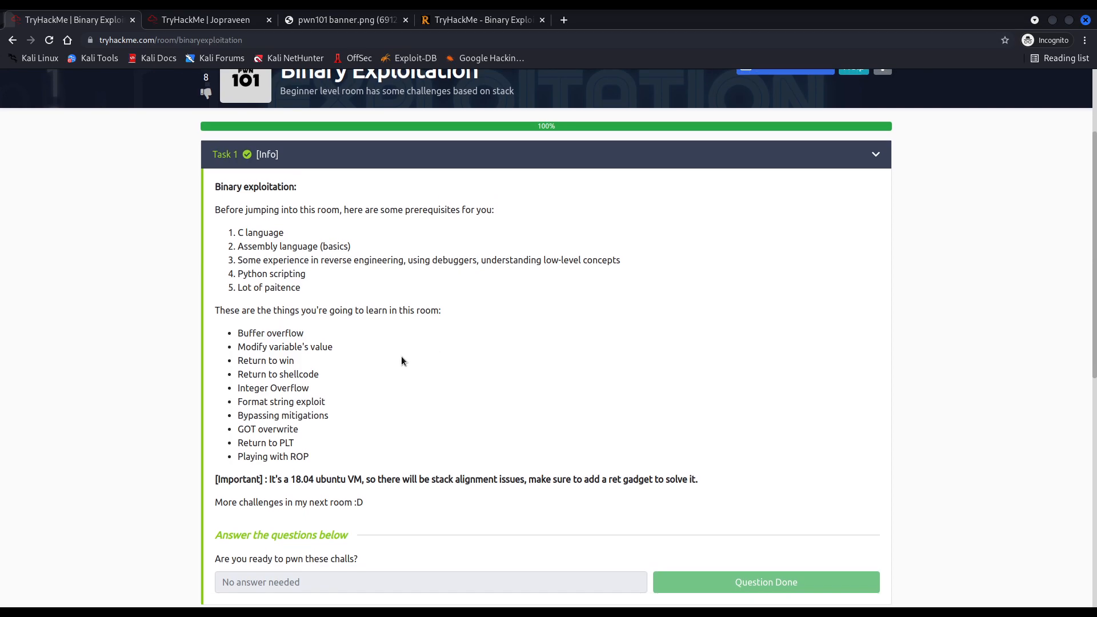
{"action": "scroll", "scroll_direction": "down", "scroll_amount": 3}
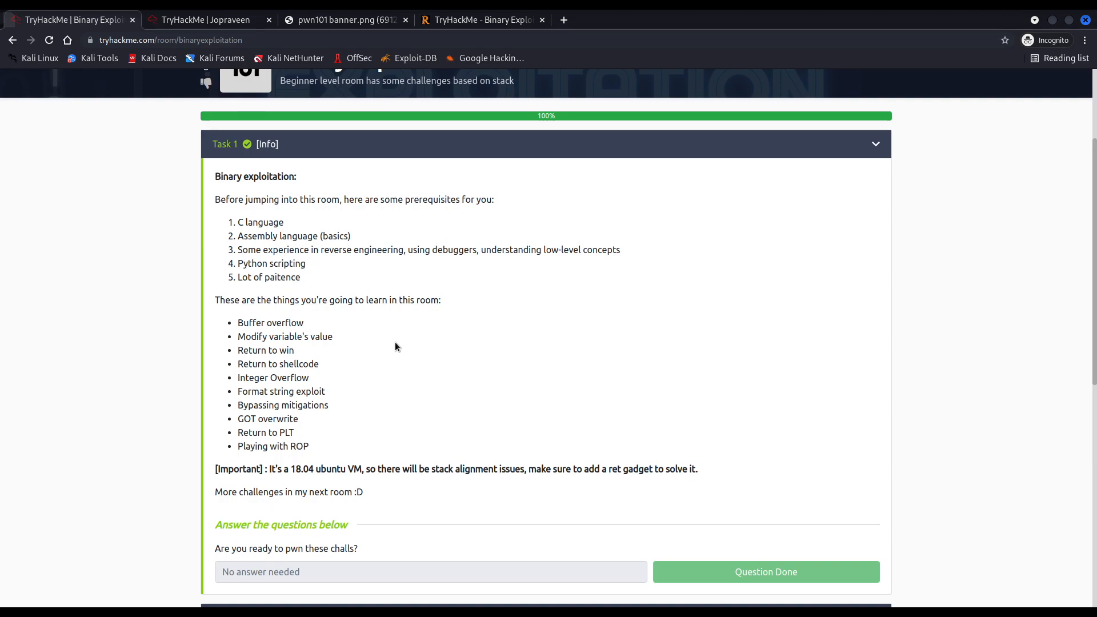
{"action": "mouse_move", "coordinate": [346, 413]}
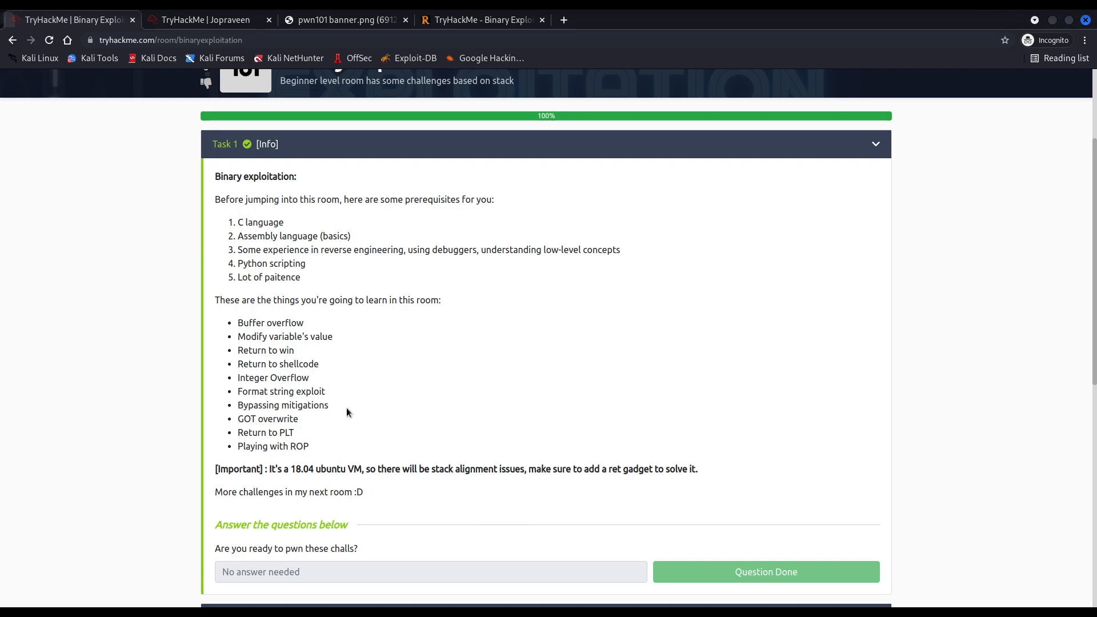
{"action": "double_click", "coordinate": [283, 405]}
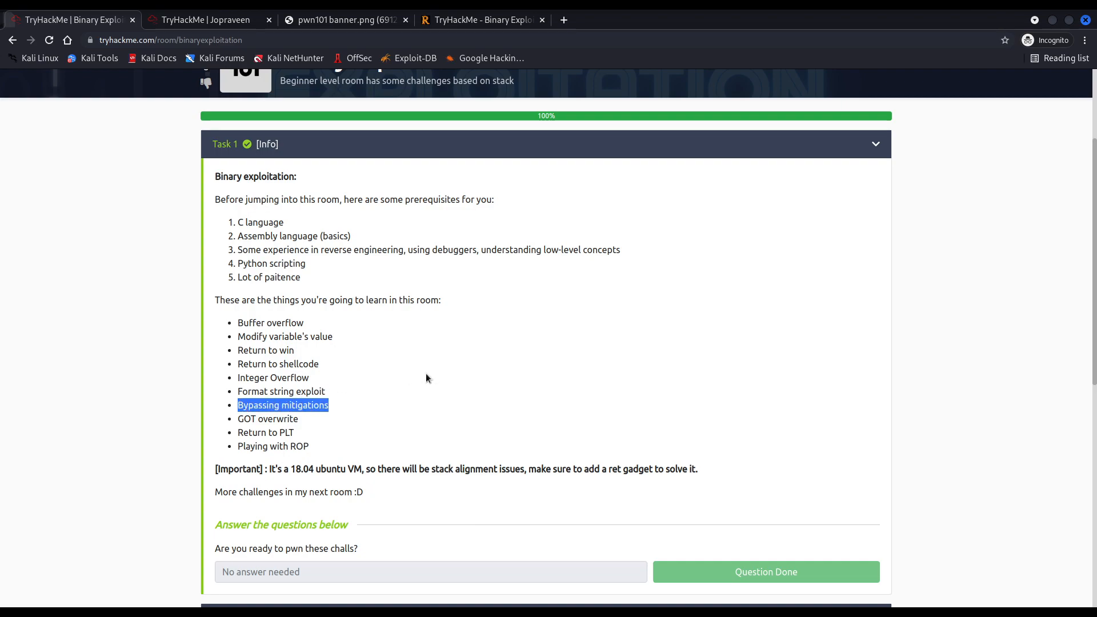
{"action": "mouse_move", "coordinate": [387, 382]}
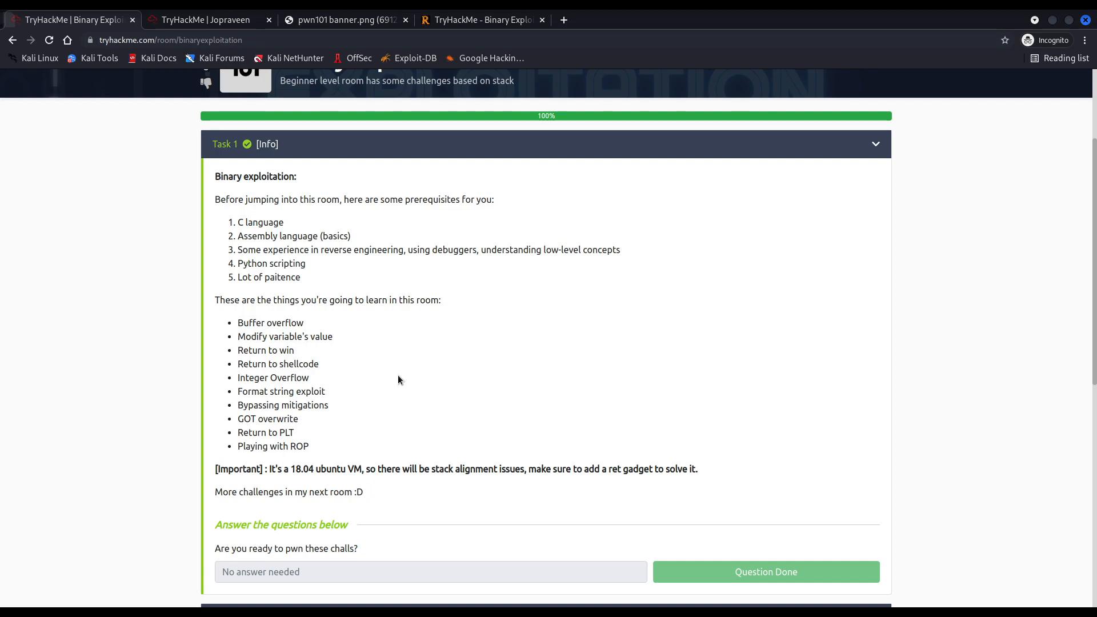
{"action": "scroll", "scroll_direction": "down", "scroll_amount": 3}
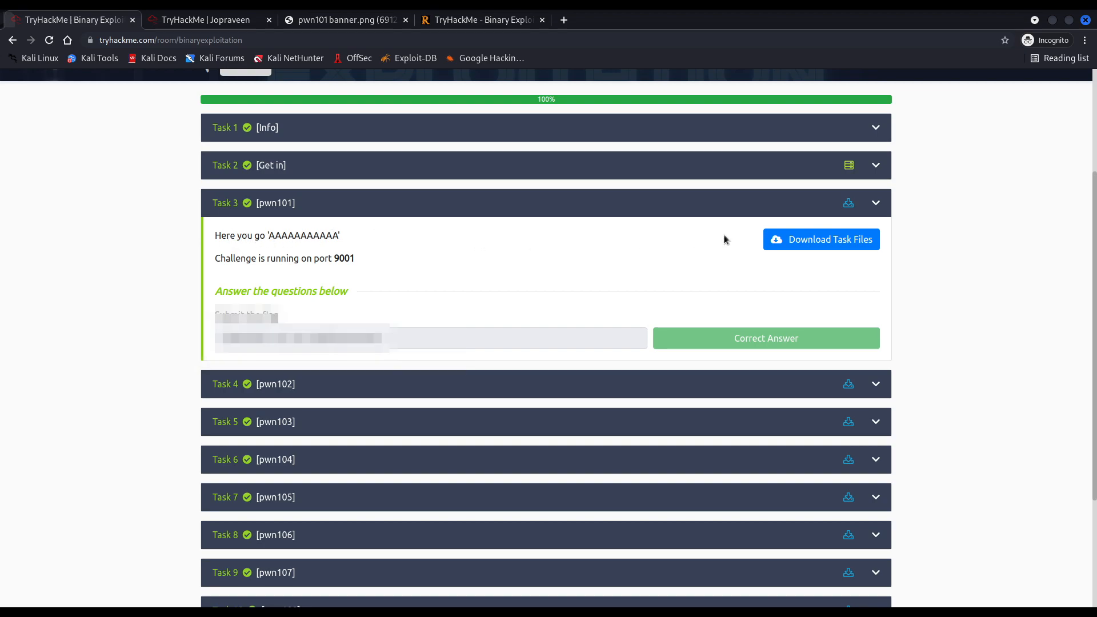
{"action": "mouse_move", "coordinate": [500, 248]}
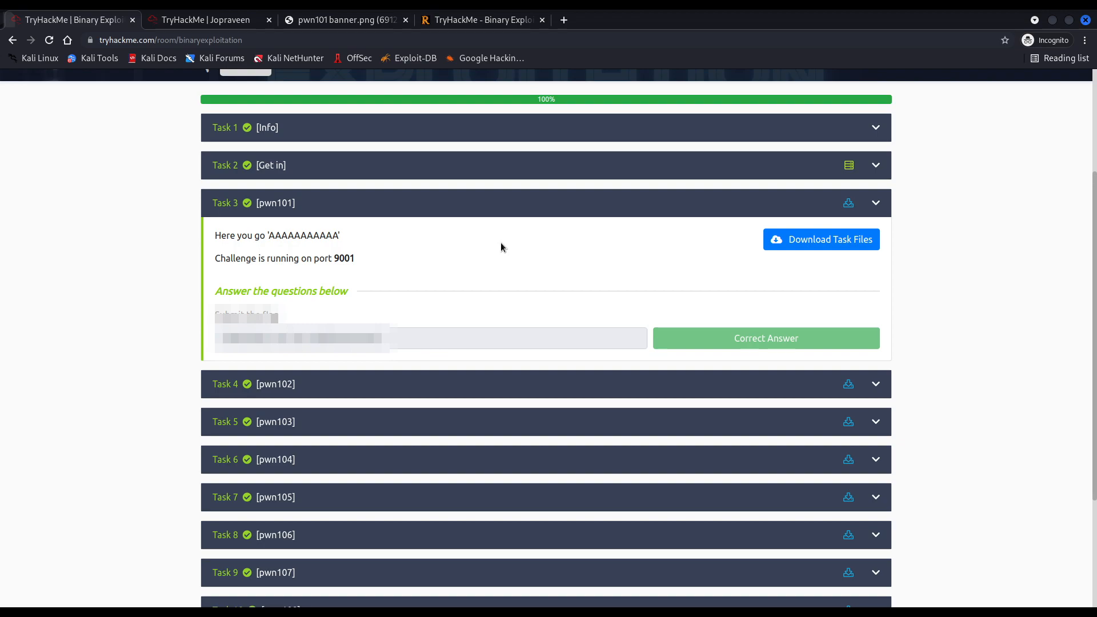
{"action": "mouse_move", "coordinate": [439, 245]}
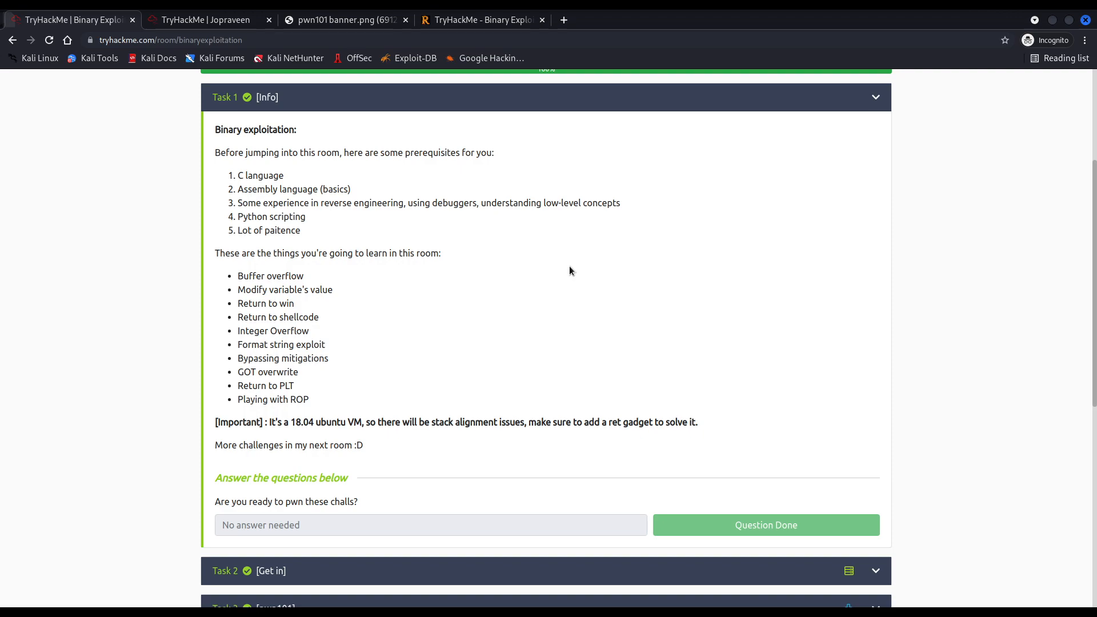
{"action": "mouse_move", "coordinate": [567, 271]}
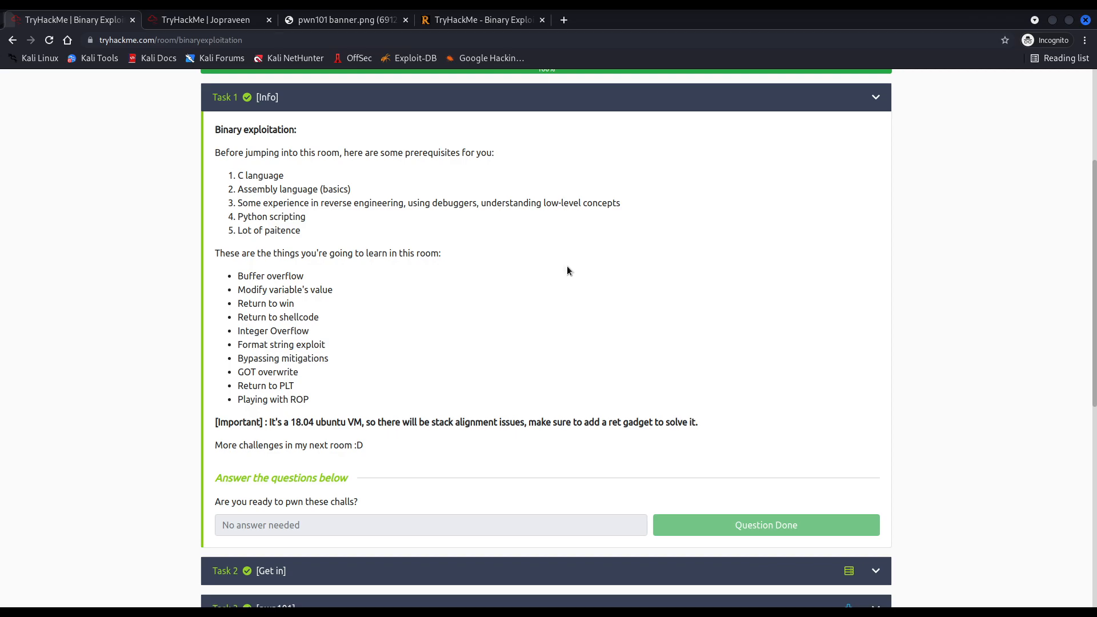
{"action": "mouse_move", "coordinate": [495, 239]}
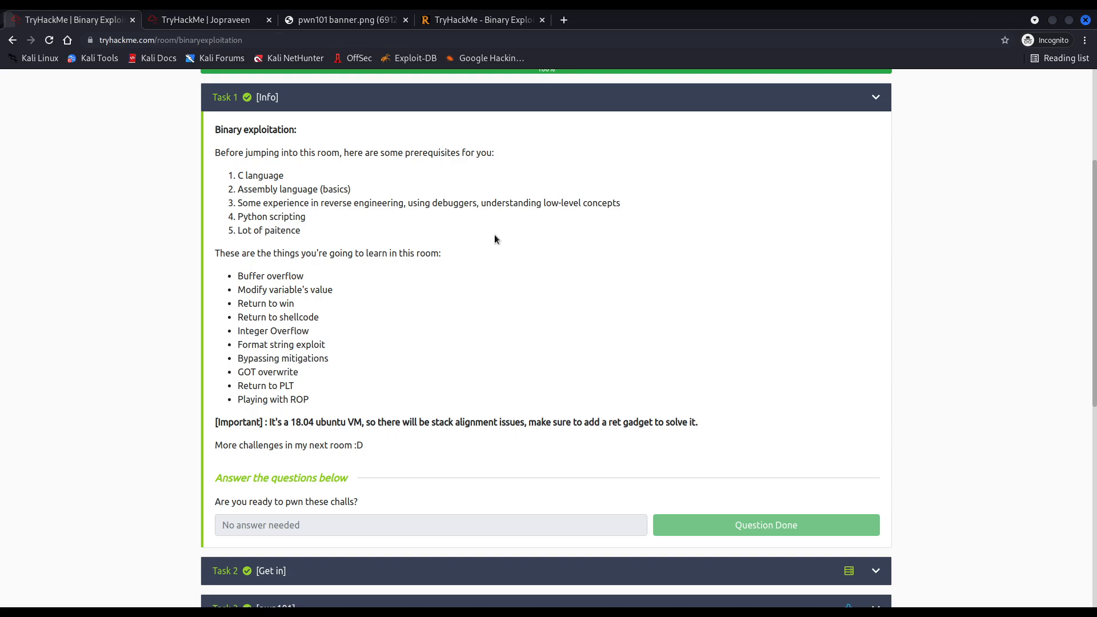